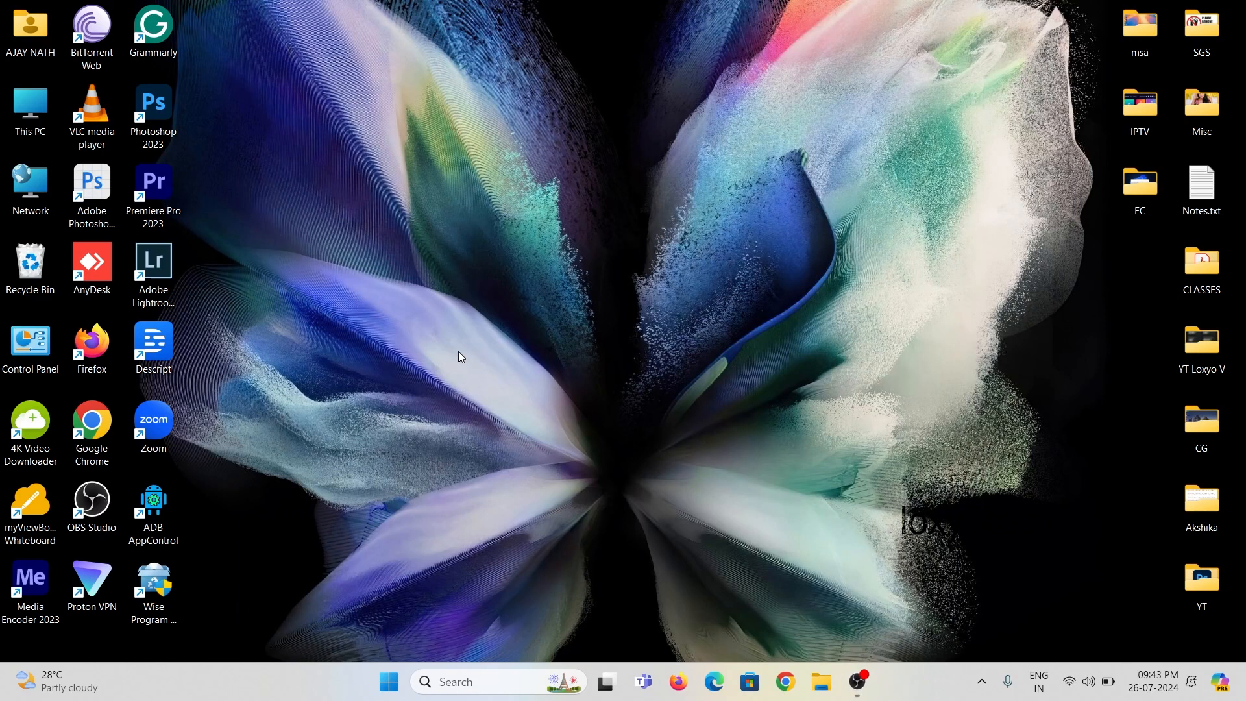
pyautogui.moveTo(652, 256)
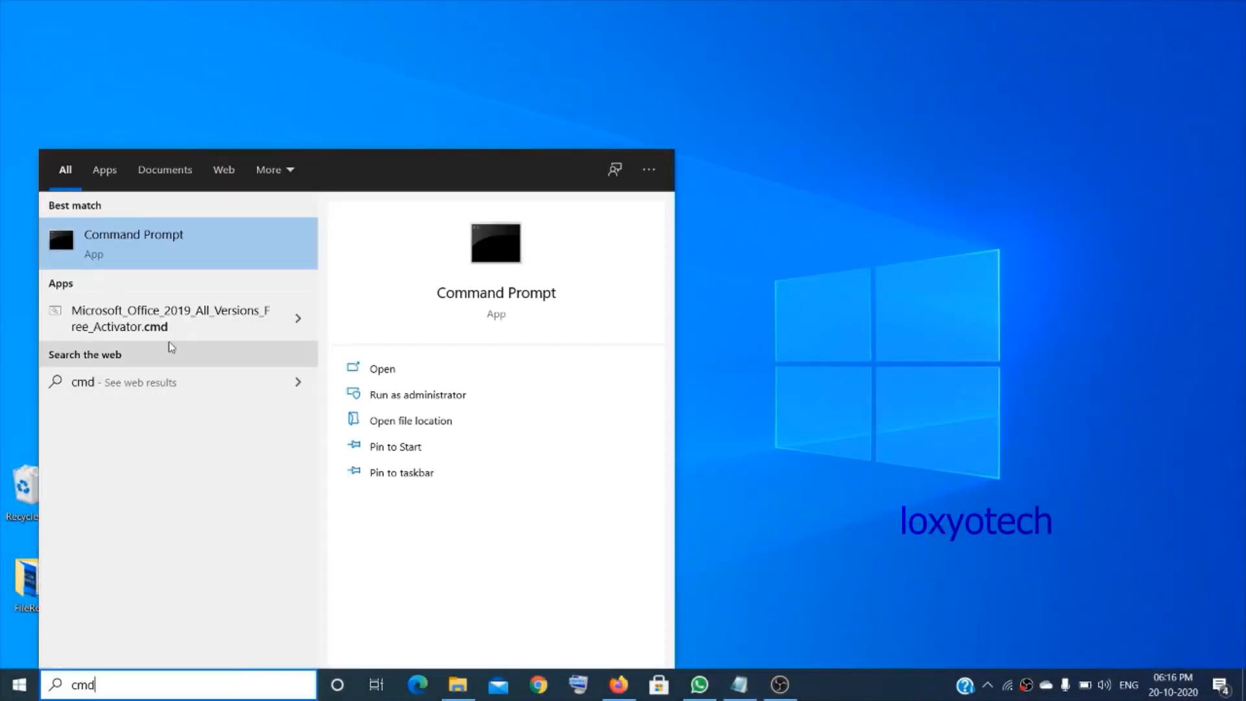
# Search Start for regedit and launch Registry Editor as administrator.
pyautogui.click(417, 393)
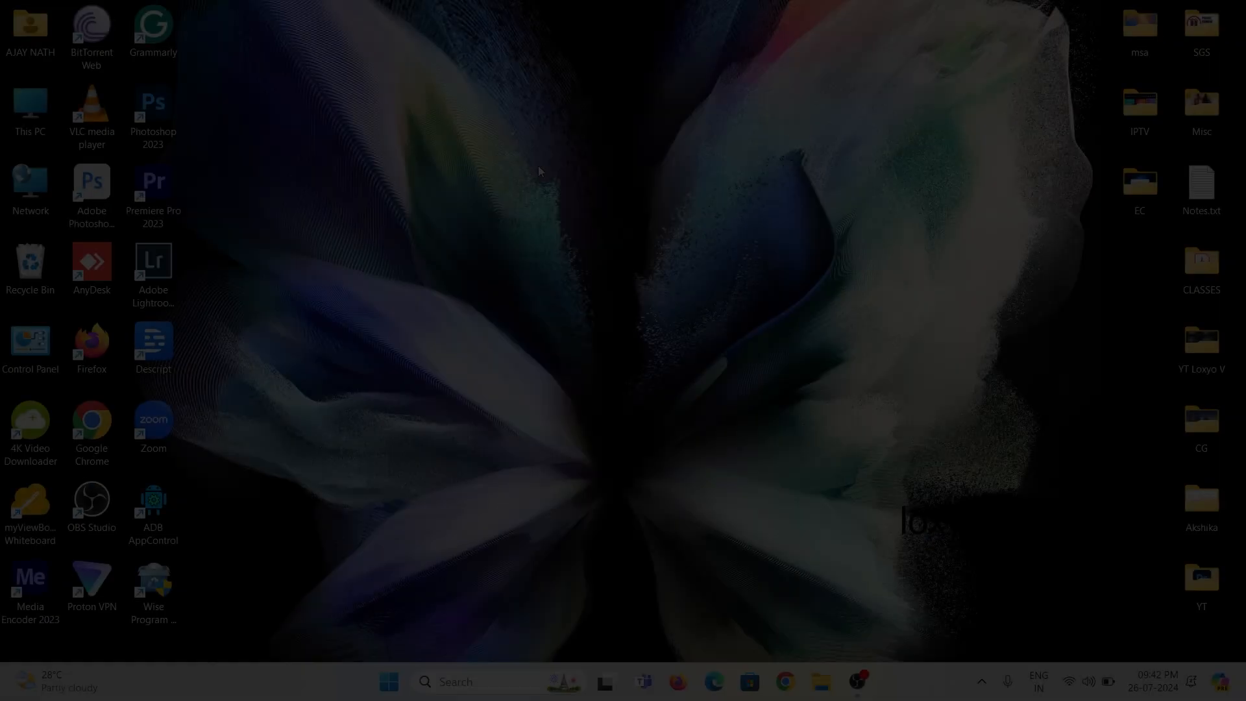
pyautogui.click(389, 680)
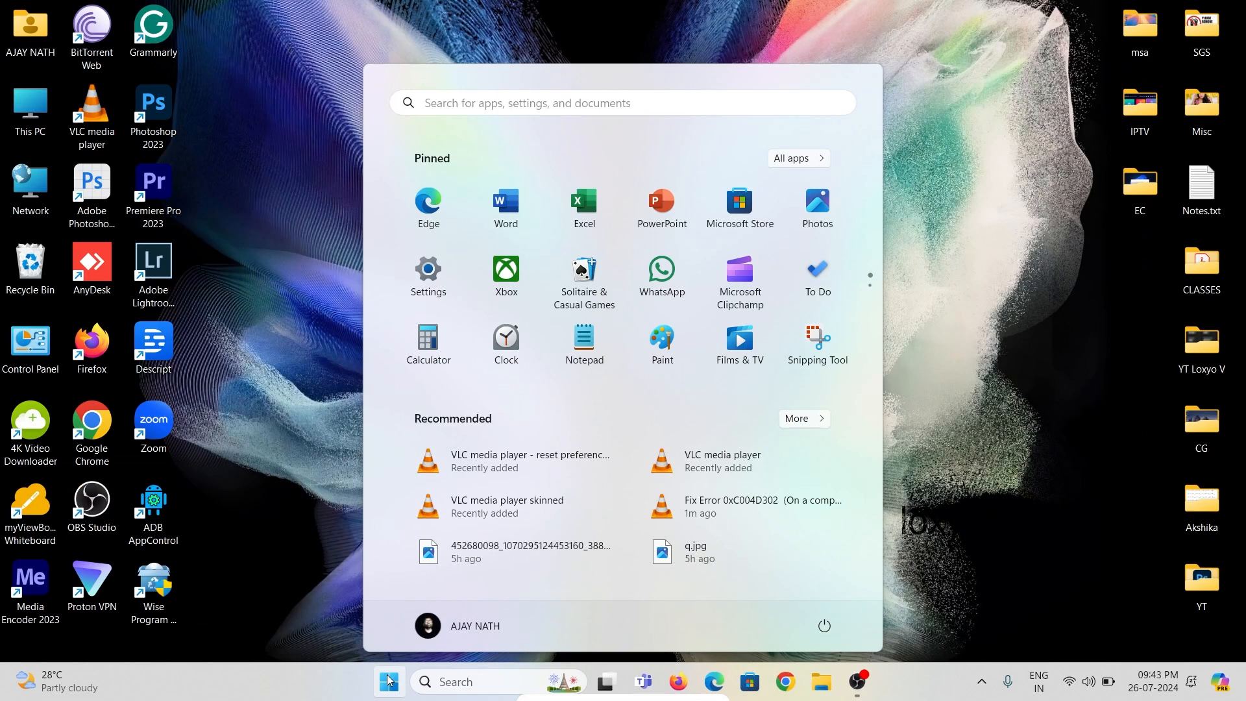
pyautogui.write('regedit')
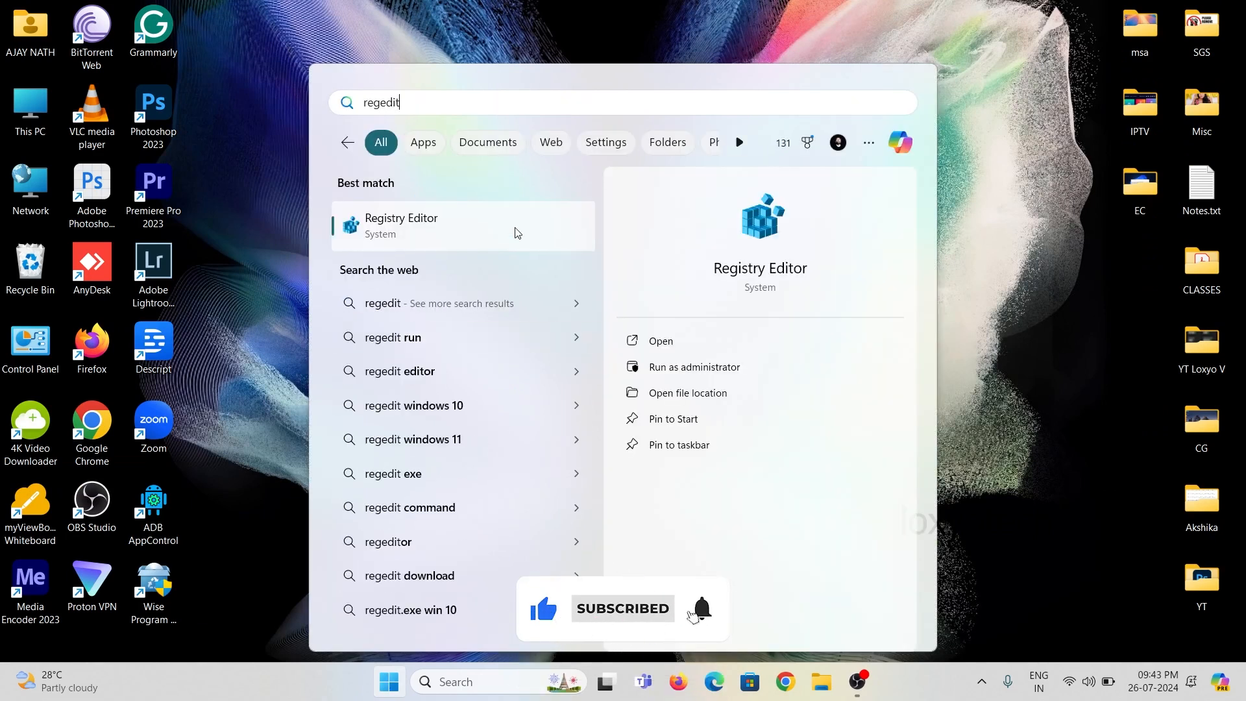
pyautogui.rightClick(401, 225)
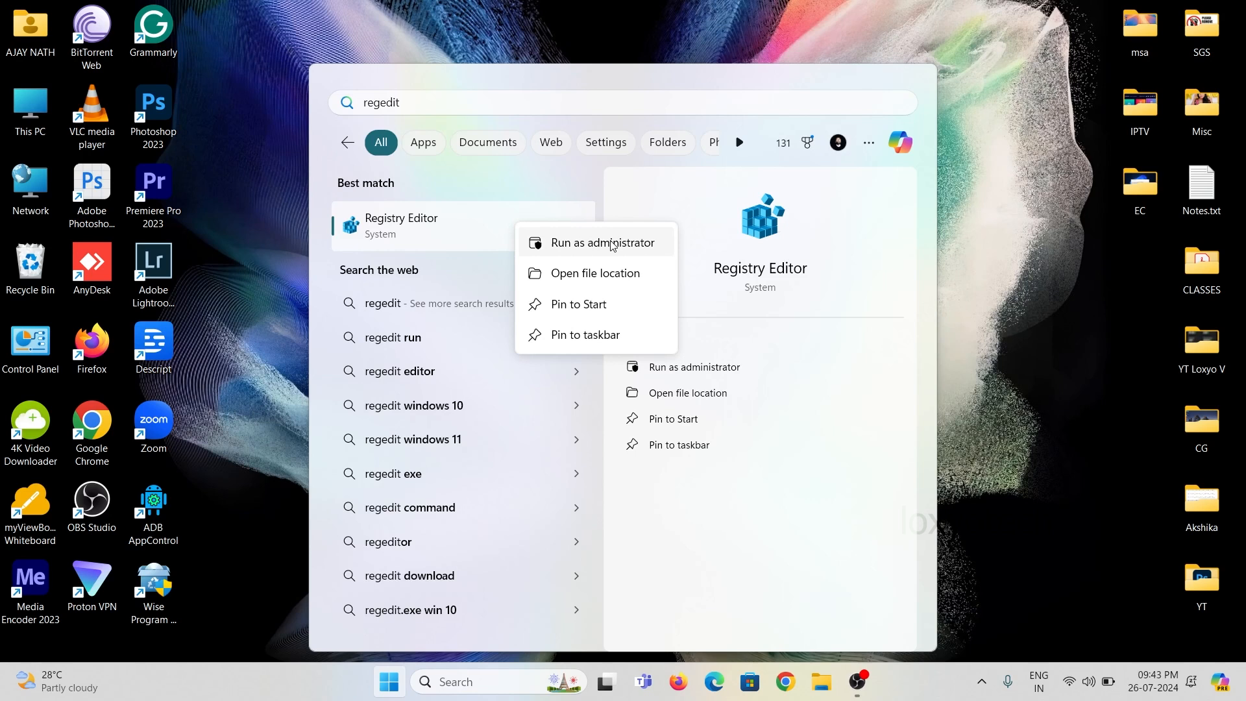
pyautogui.click(603, 242)
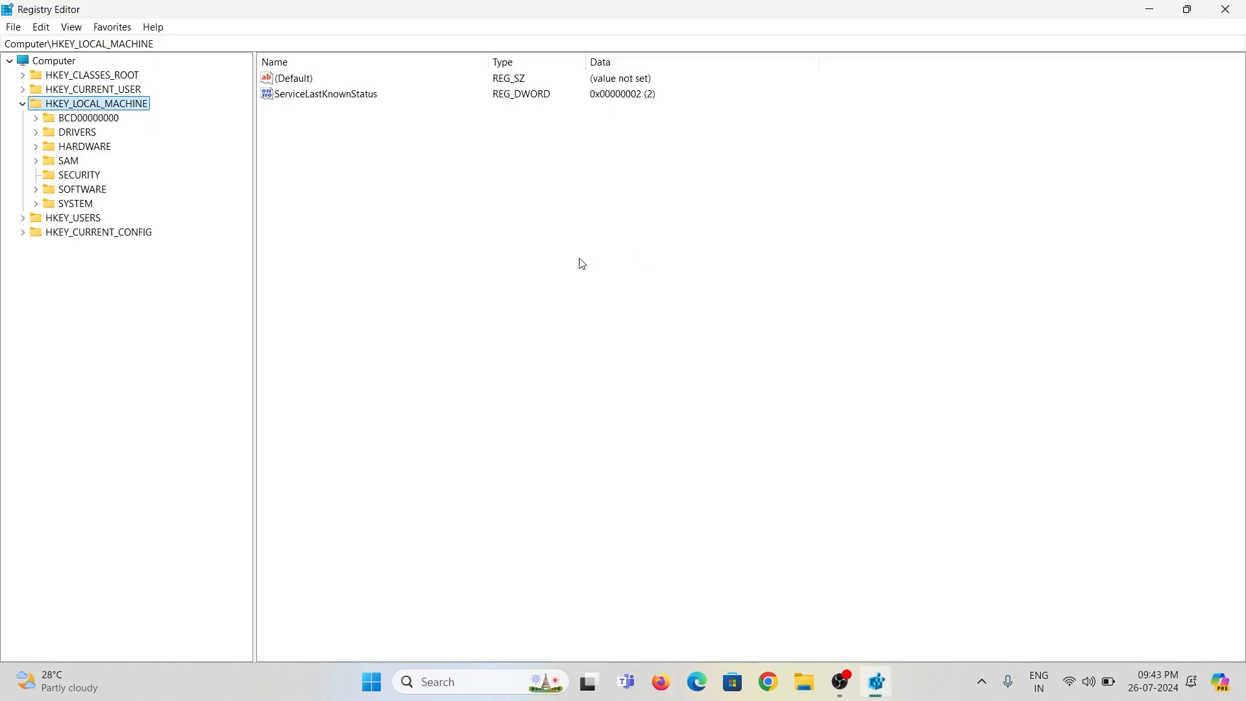
# Expand HKEY_LOCAL_MACHINE > SOFTWARE > Microsoft > Windows NT > CurrentVersion in the registry tree.
pyautogui.click(23, 103)
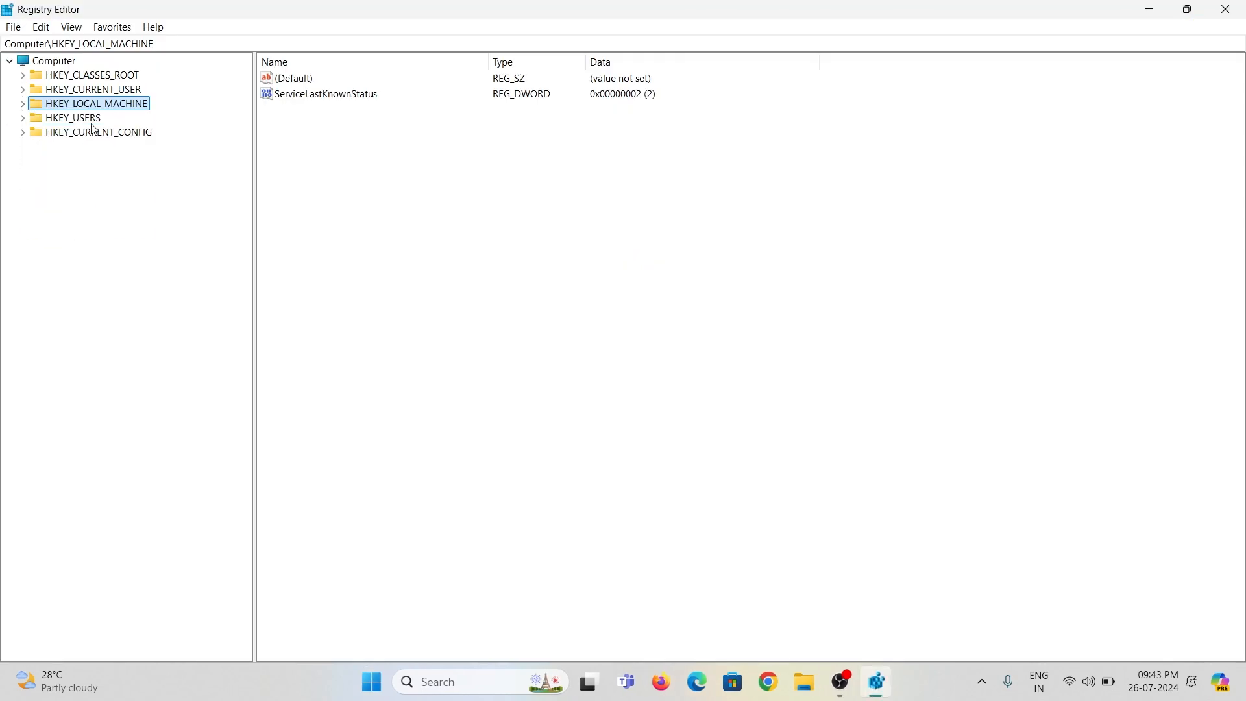
pyautogui.click(23, 103)
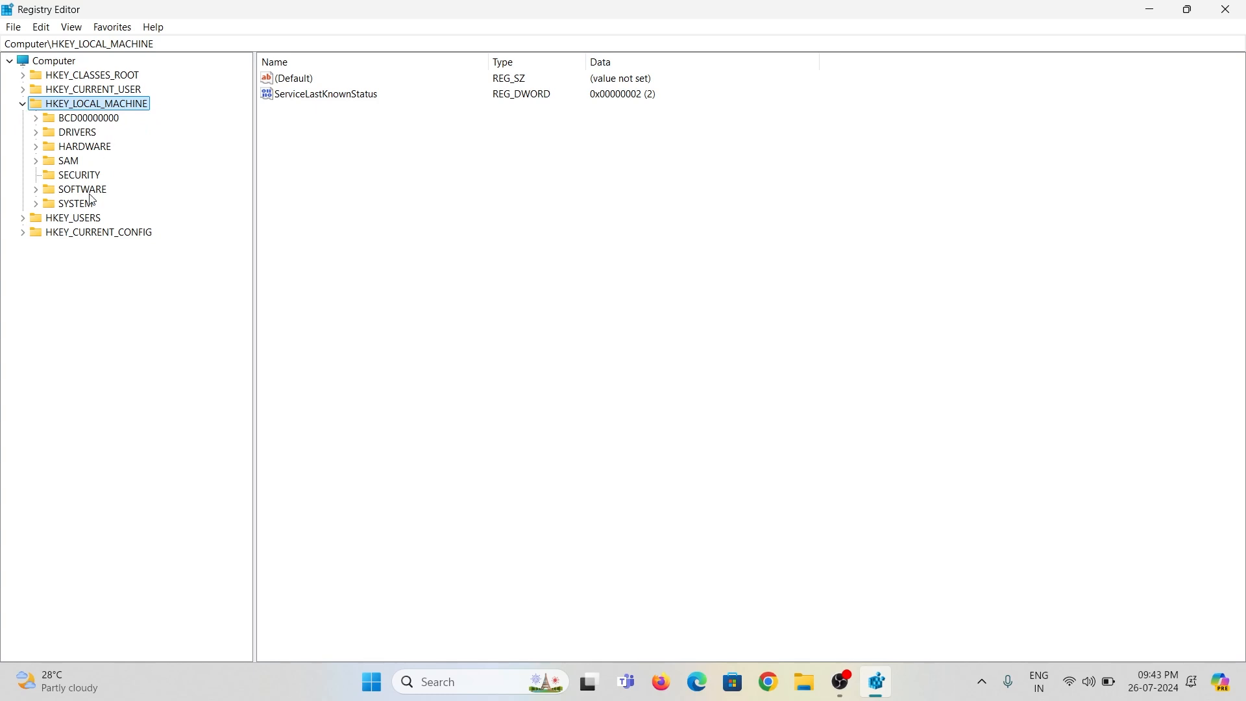
pyautogui.click(82, 189)
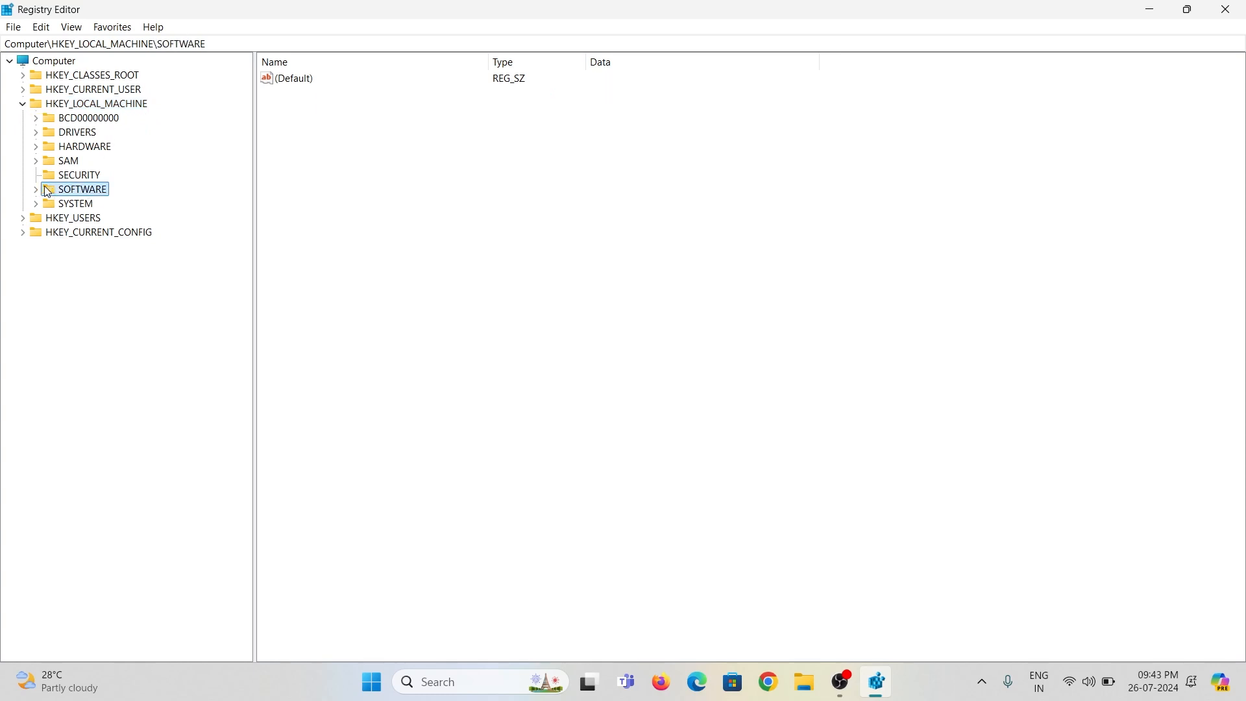
pyautogui.click(35, 189)
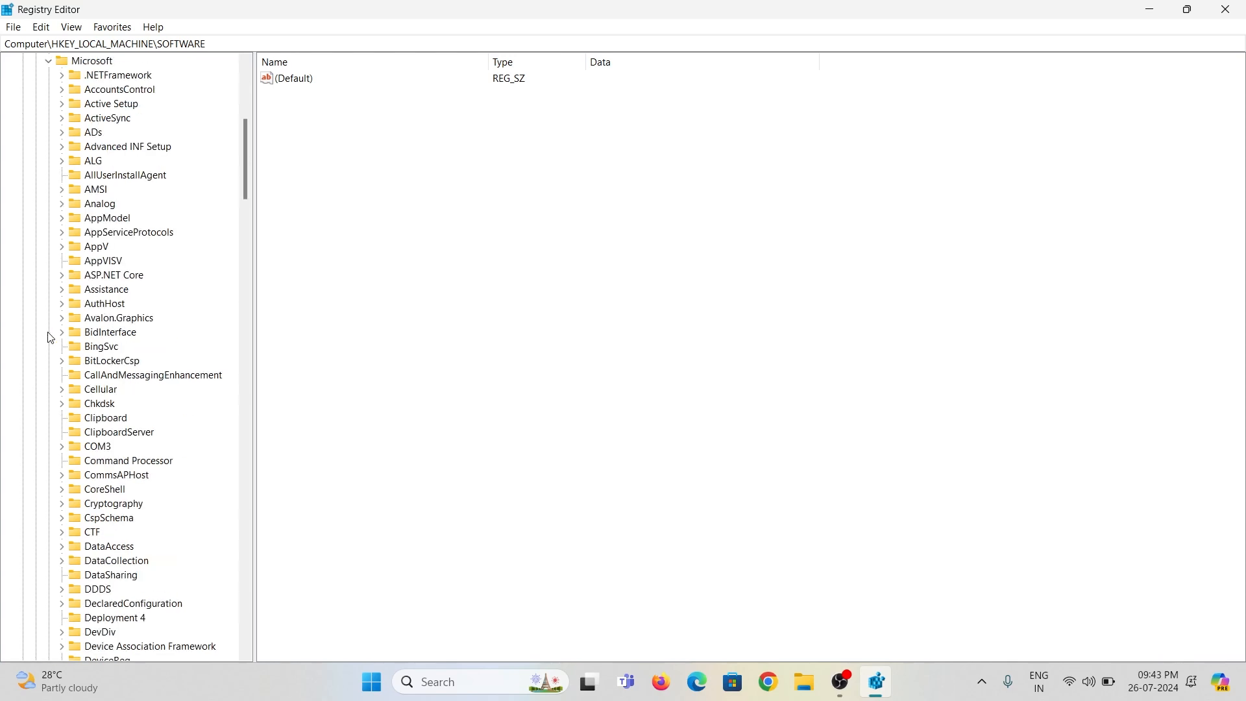
pyautogui.scroll(-3)
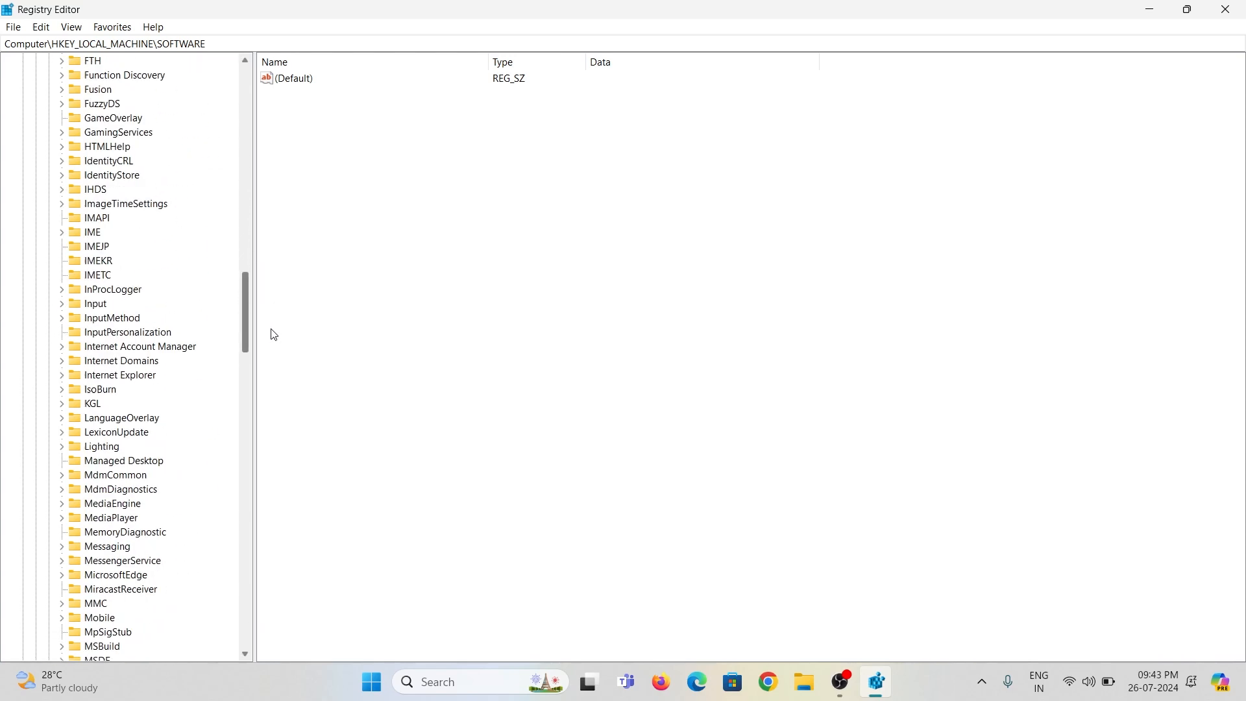
pyautogui.scroll(-3)
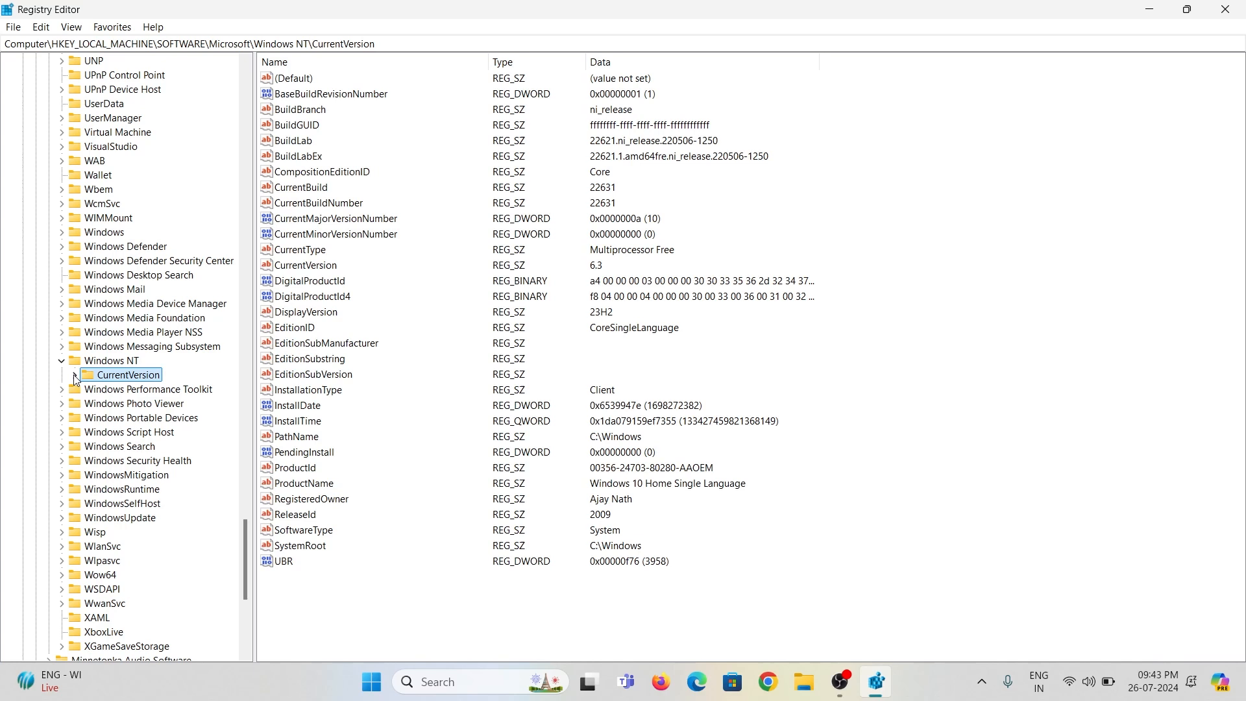
pyautogui.click(72, 378)
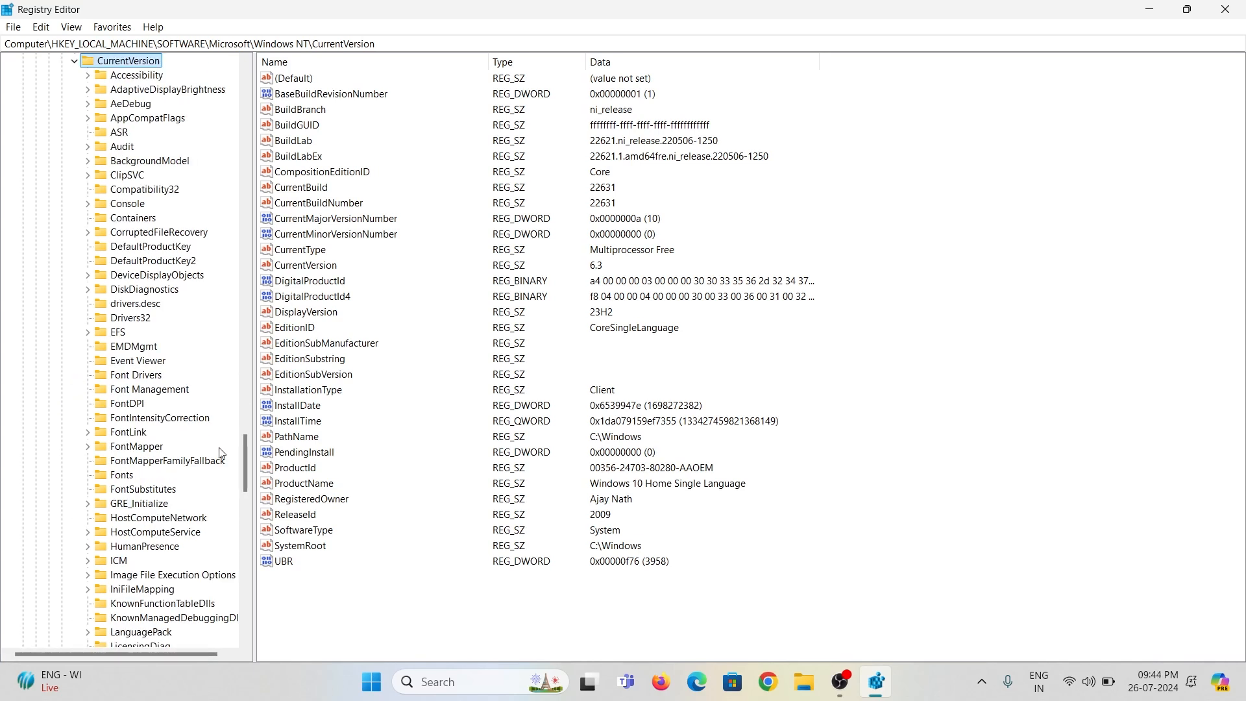
pyautogui.scroll(-3)
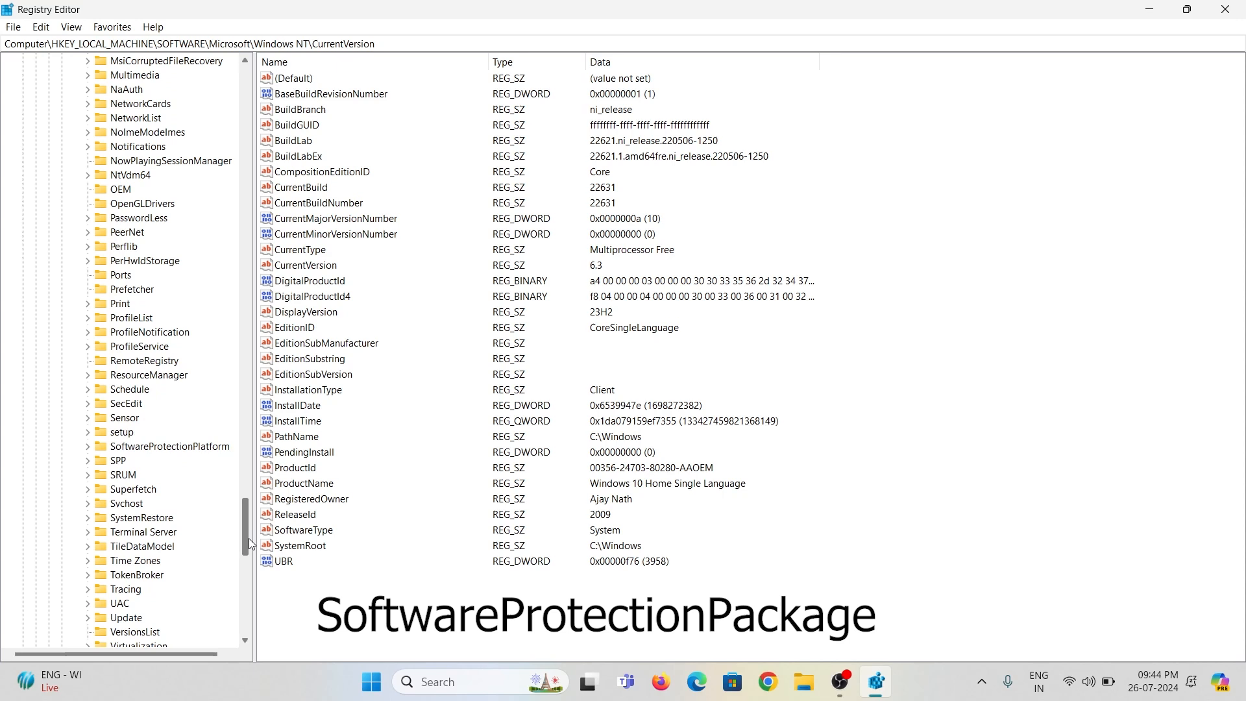
pyautogui.click(165, 446)
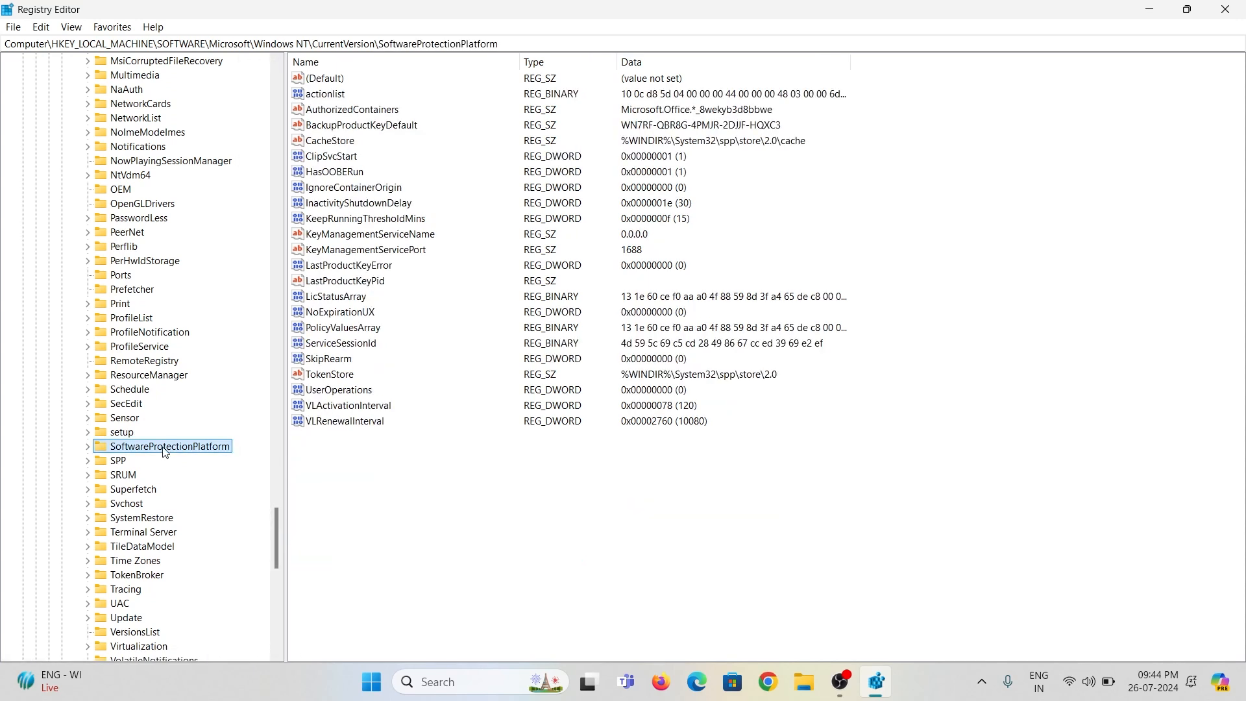
pyautogui.click(89, 446)
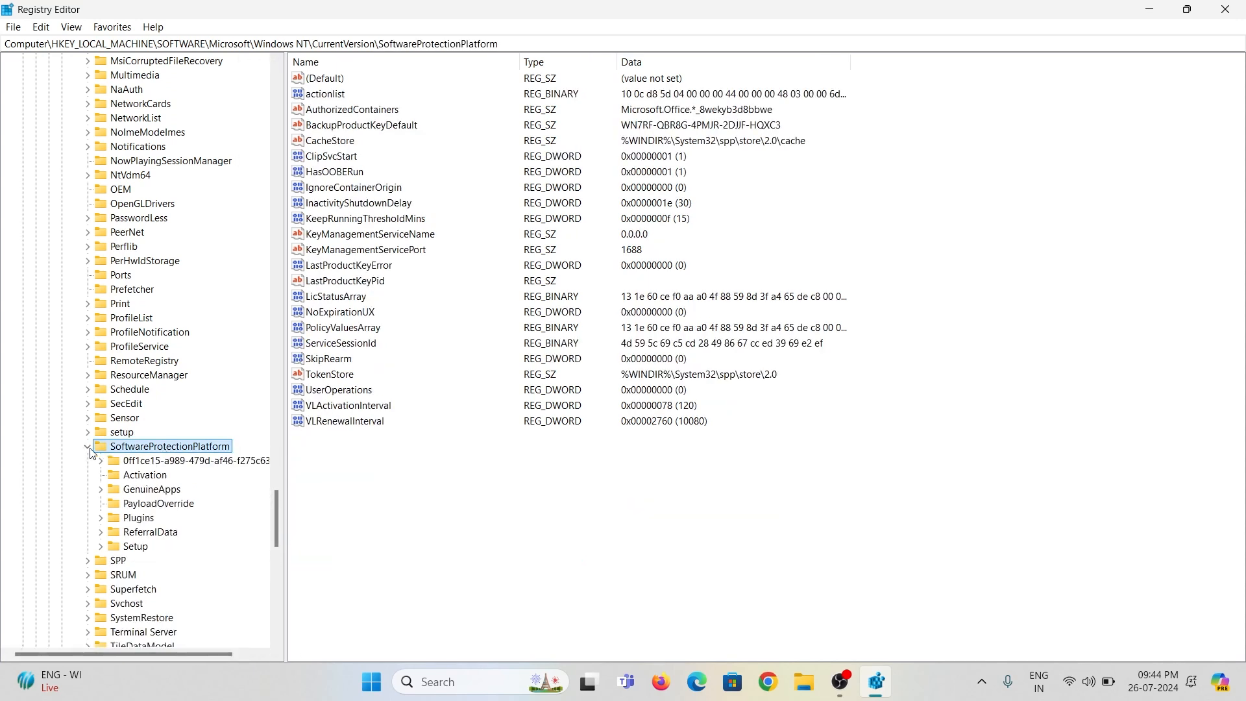
pyautogui.click(89, 446)
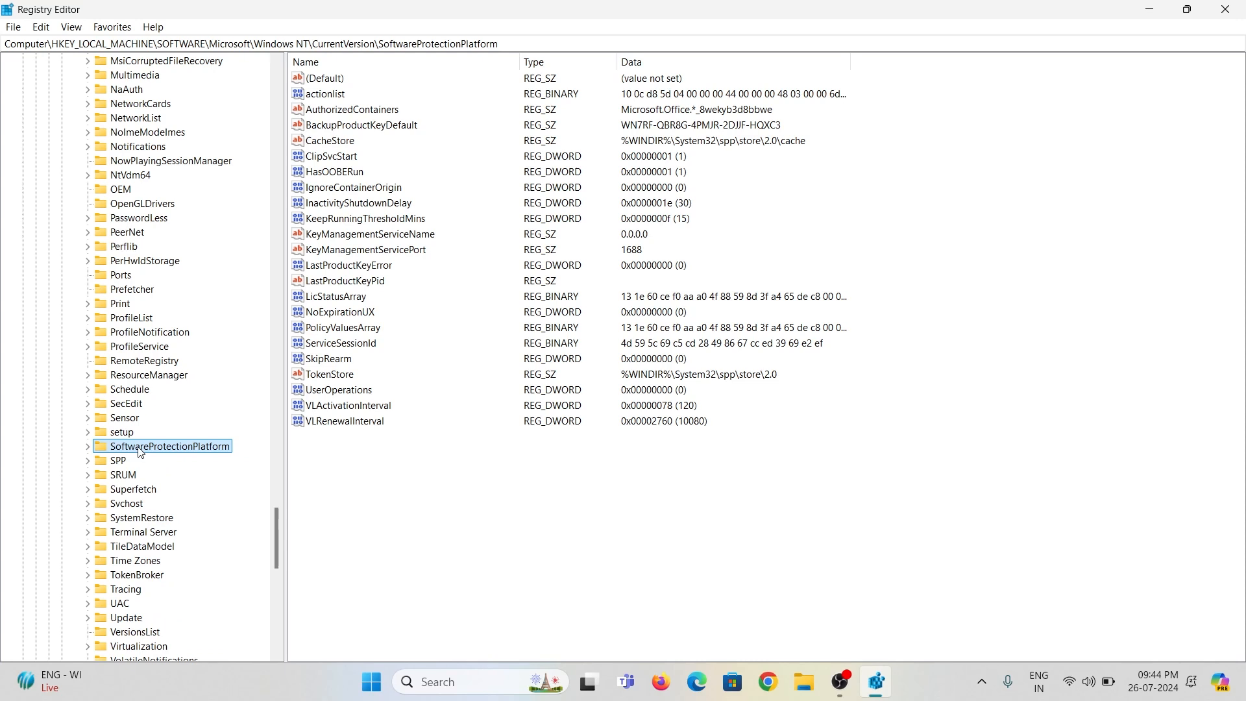
pyautogui.click(327, 358)
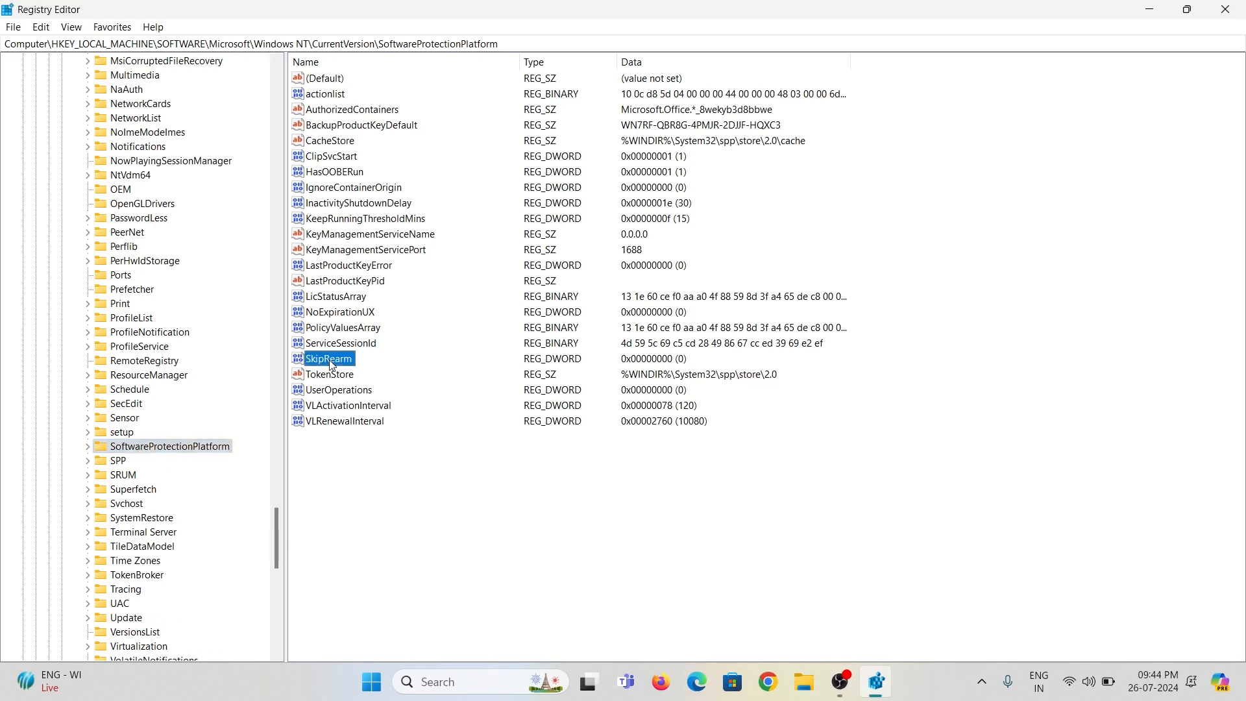
pyautogui.rightClick(327, 358)
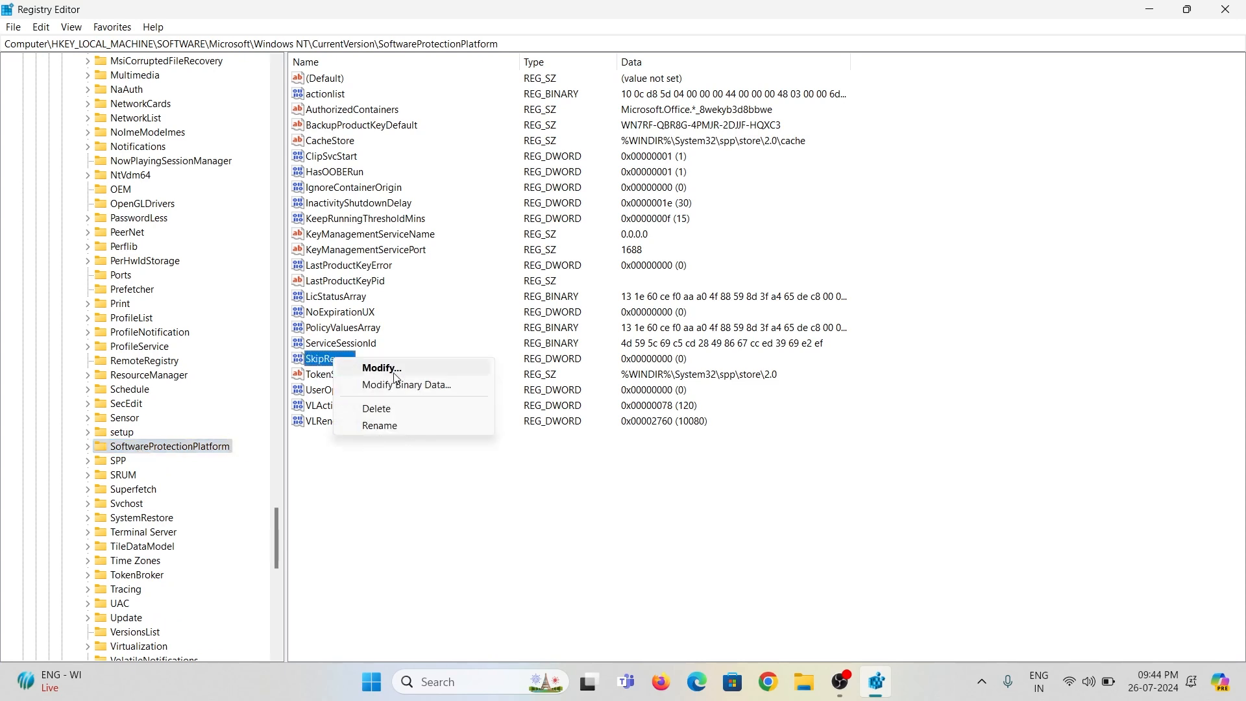
pyautogui.click(381, 368)
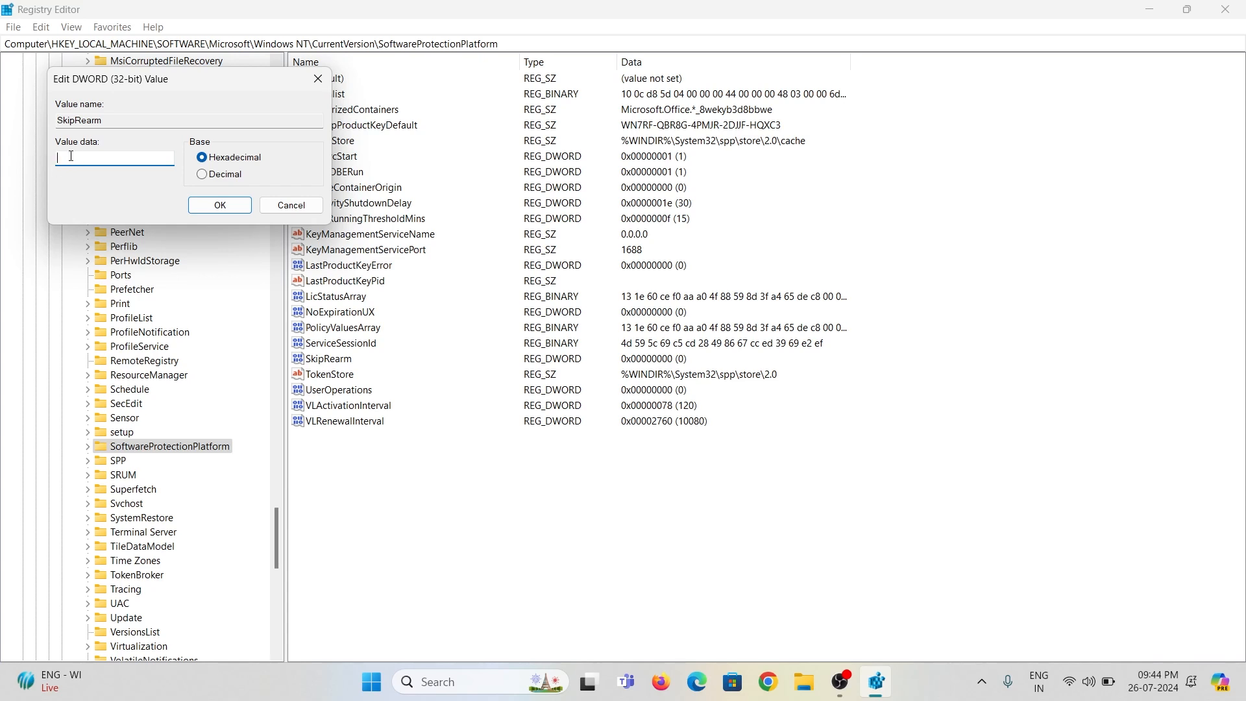
pyautogui.write('1')
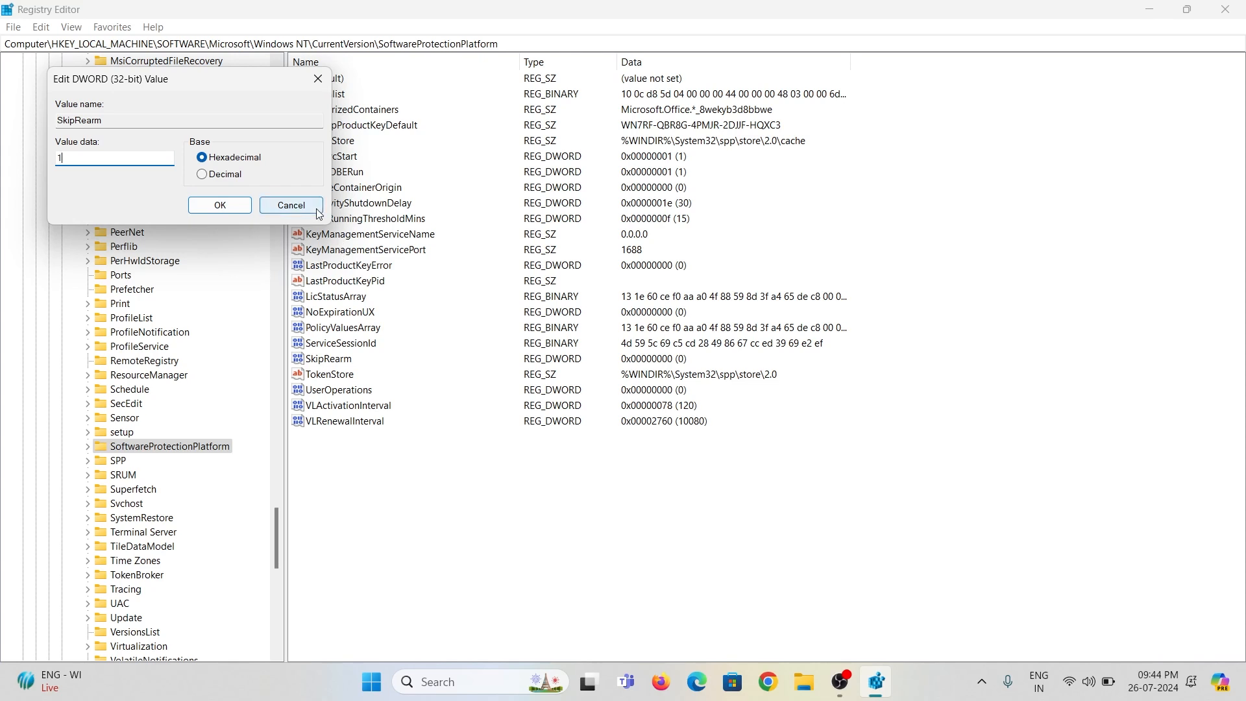
pyautogui.click(291, 205)
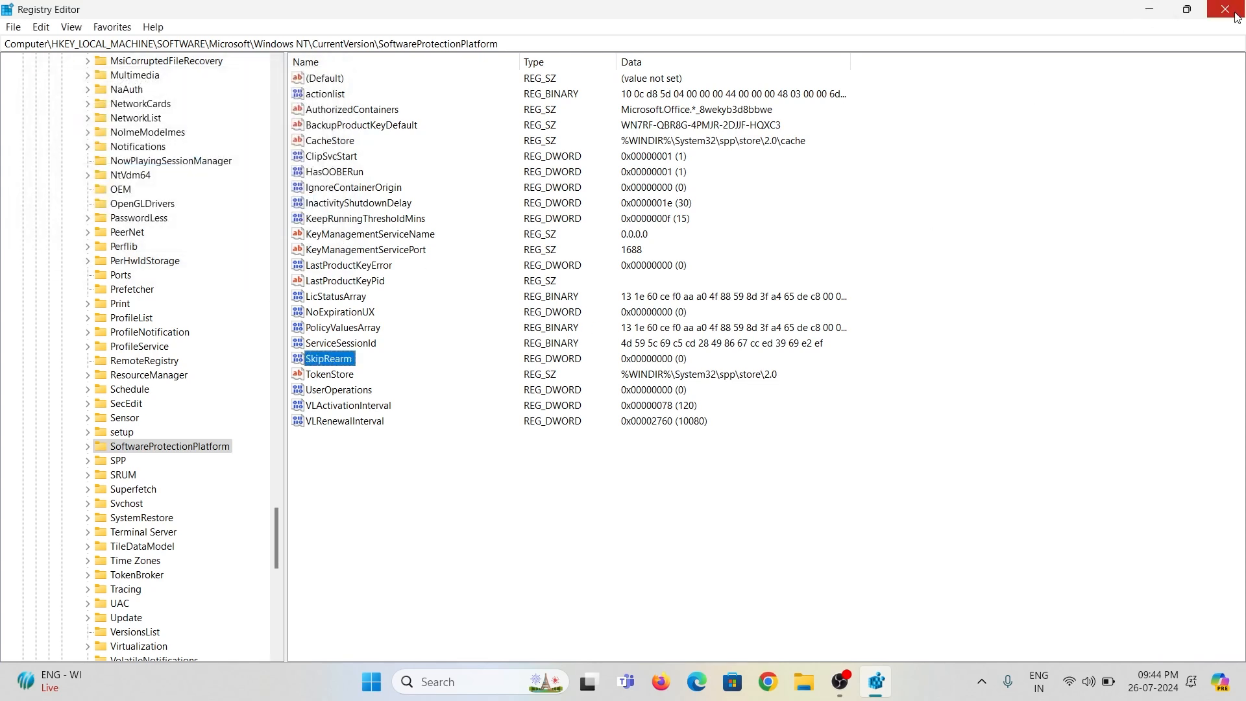
# Close Registry Editor and launch Command Prompt as administrator.
pyautogui.click(1236, 9)
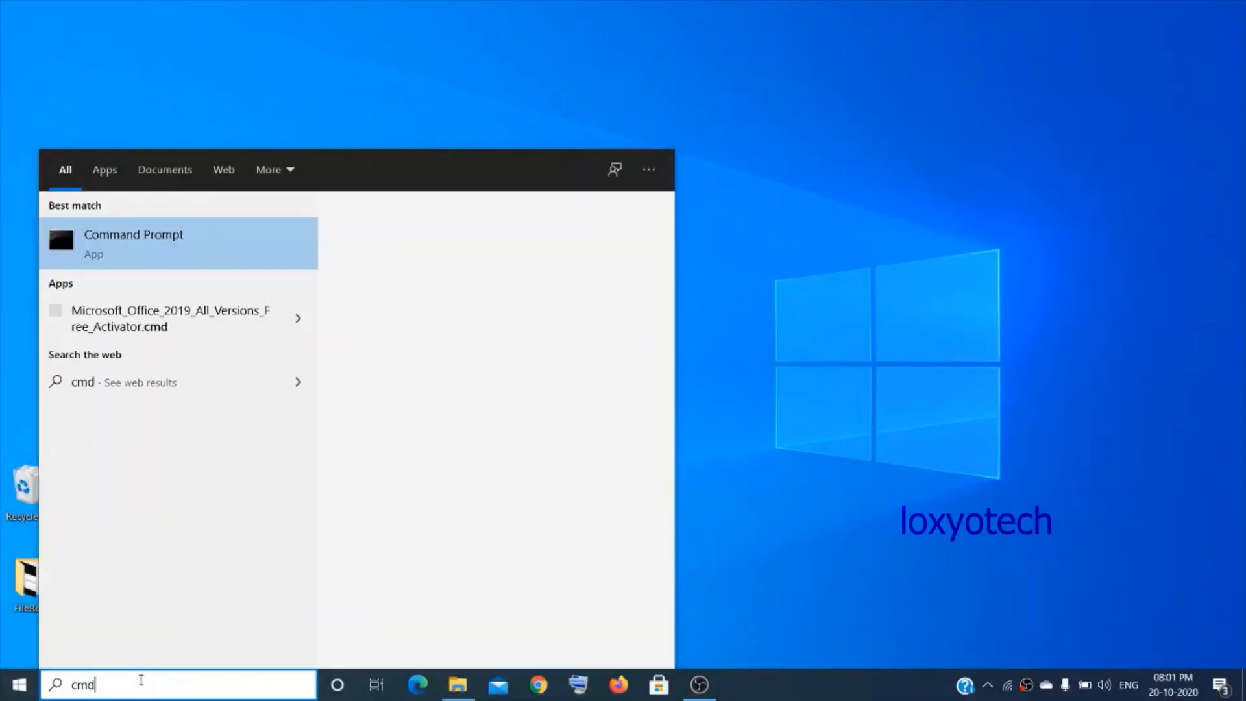
pyautogui.rightClick(133, 242)
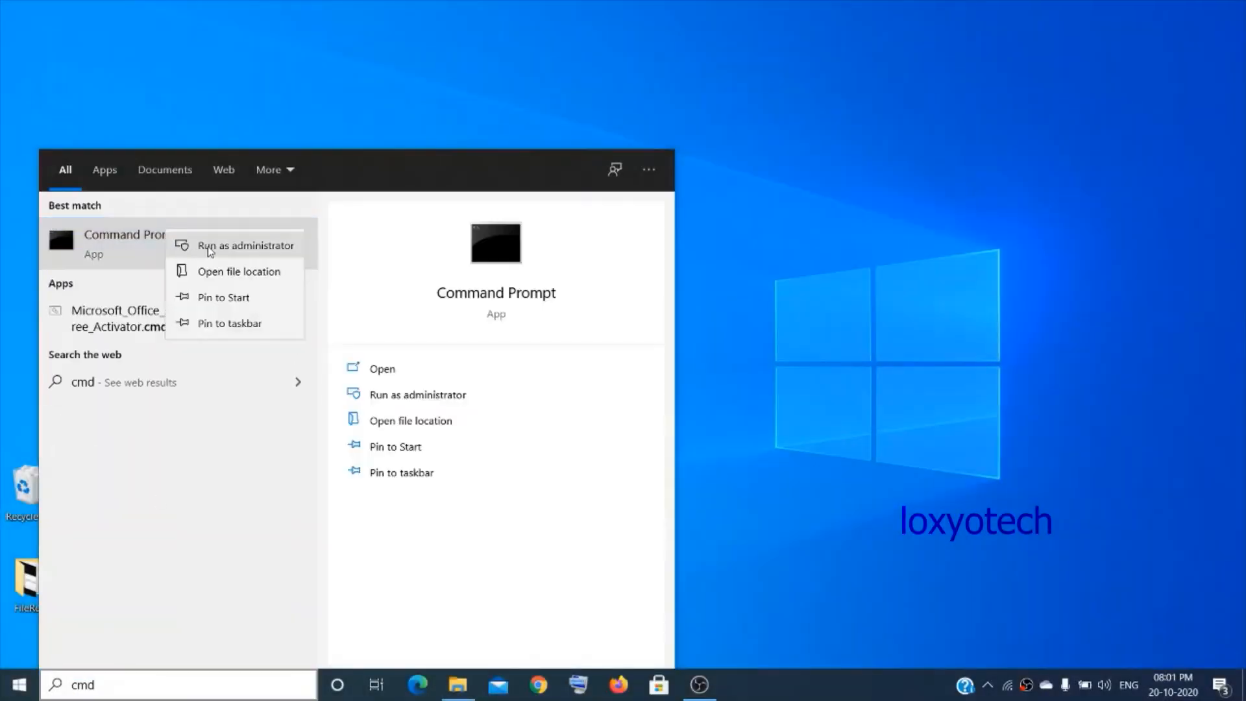
pyautogui.click(247, 245)
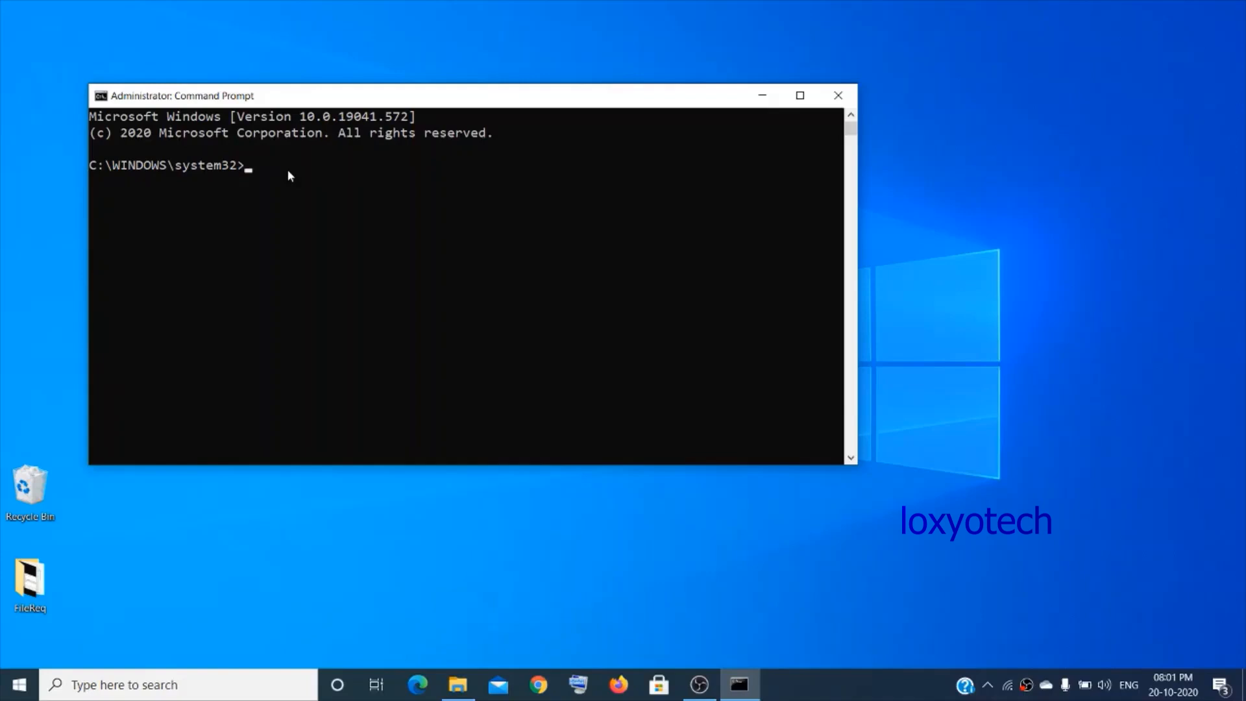
# Type slmgr -rearm at the administrator prompt without running it.
pyautogui.write('slmgr')
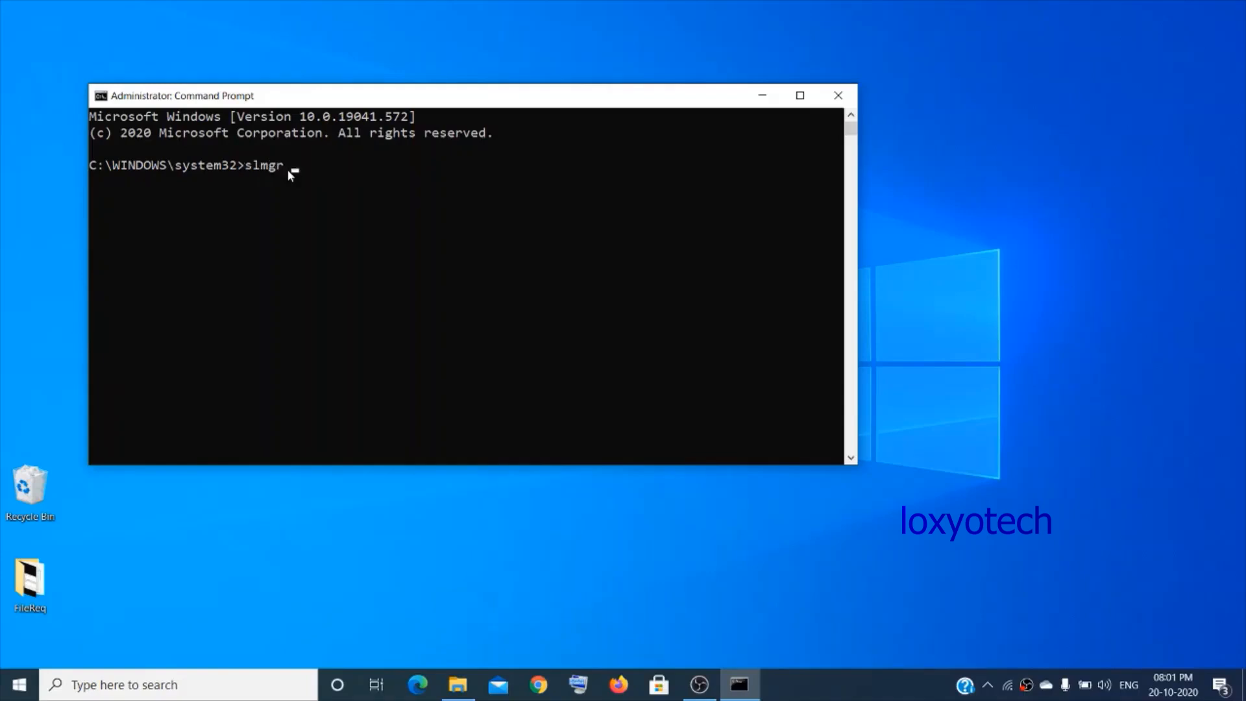
pyautogui.write('-re')
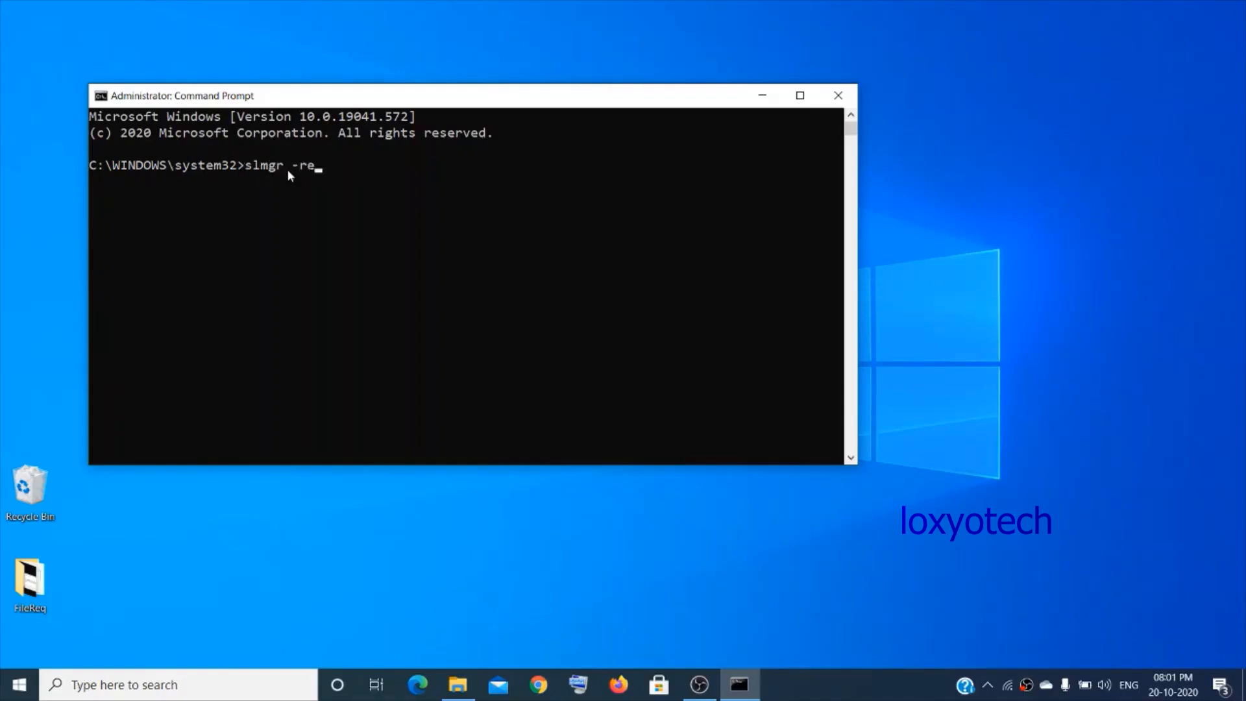
pyautogui.write('ar')
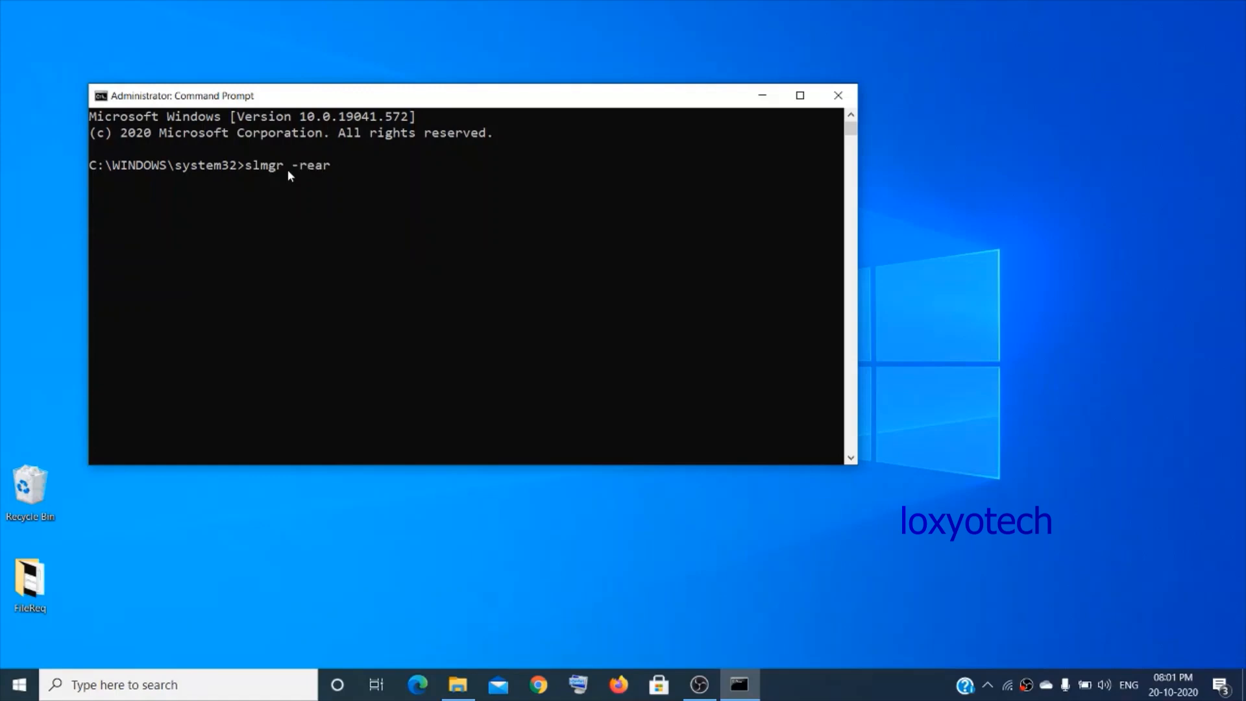
pyautogui.write('m')
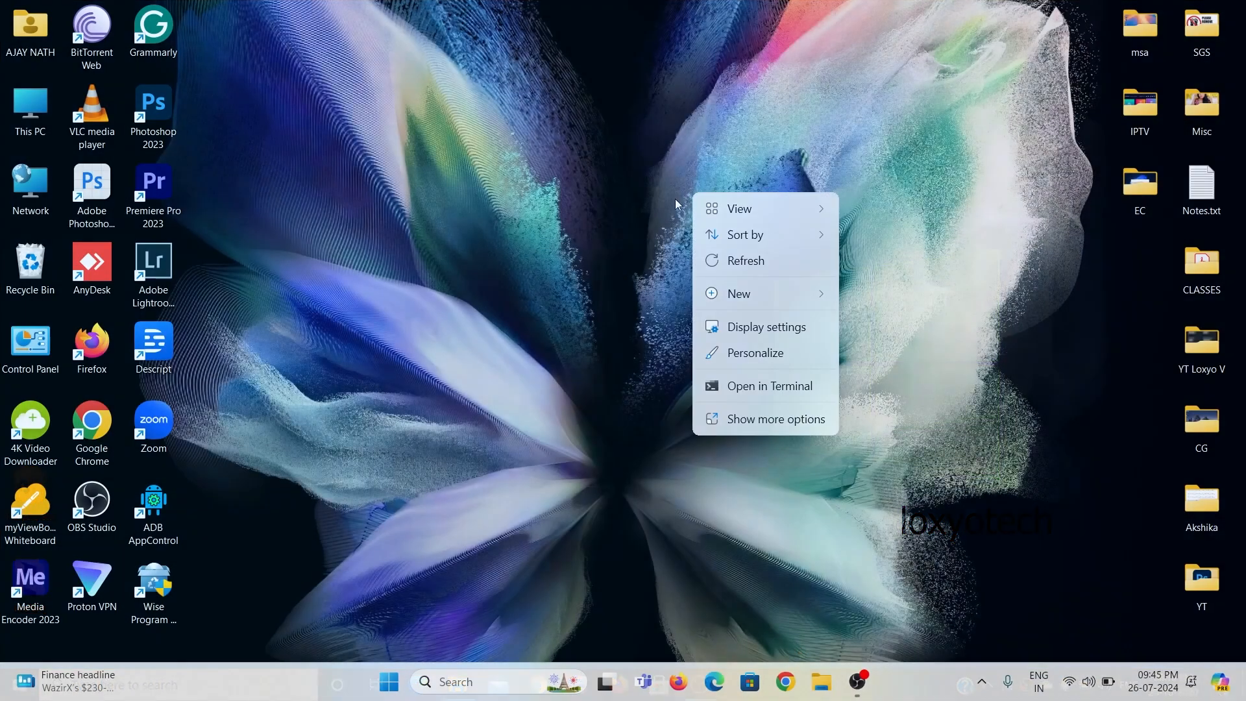
# Refresh the desktop and bring up the web browser.
pyautogui.click(723, 392)
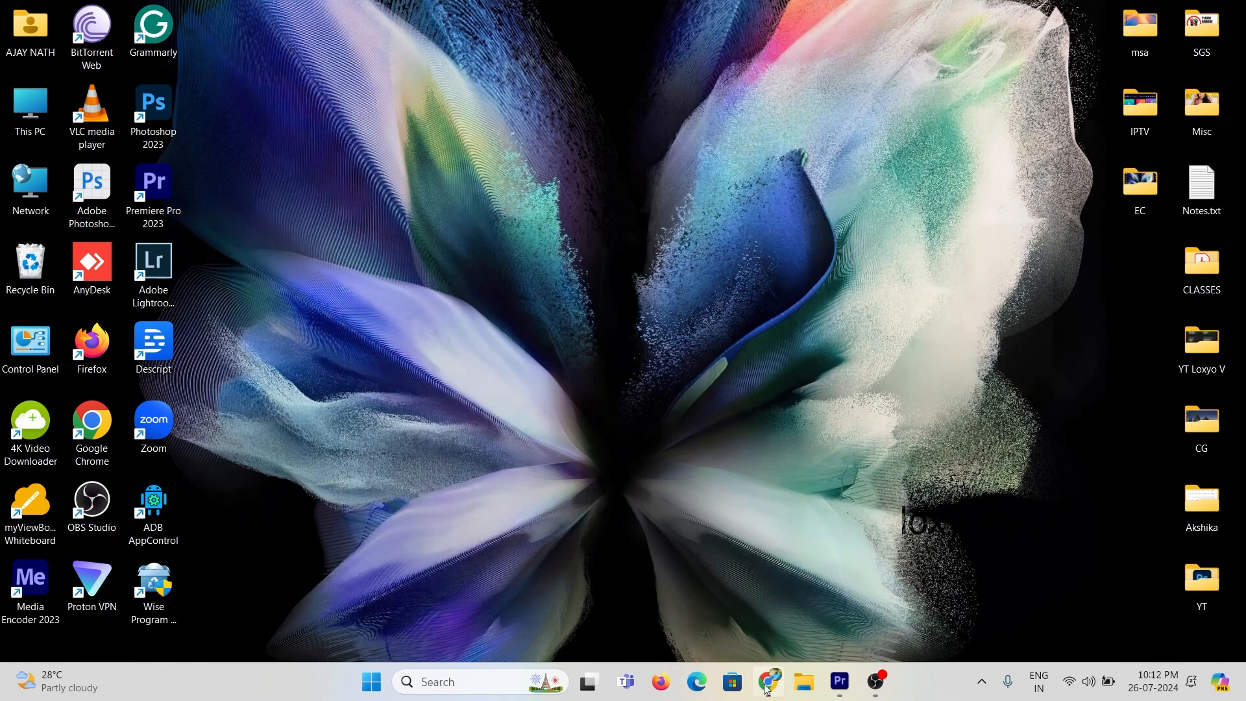
pyautogui.click(768, 680)
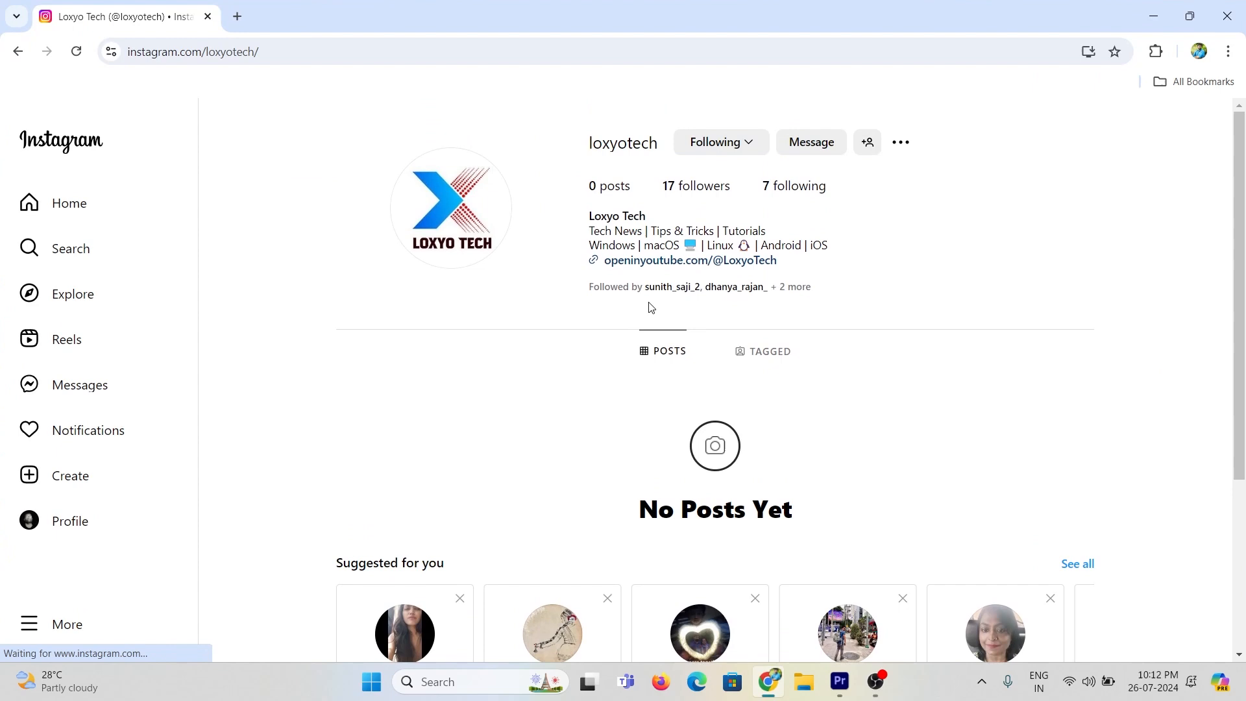
pyautogui.moveTo(721, 219)
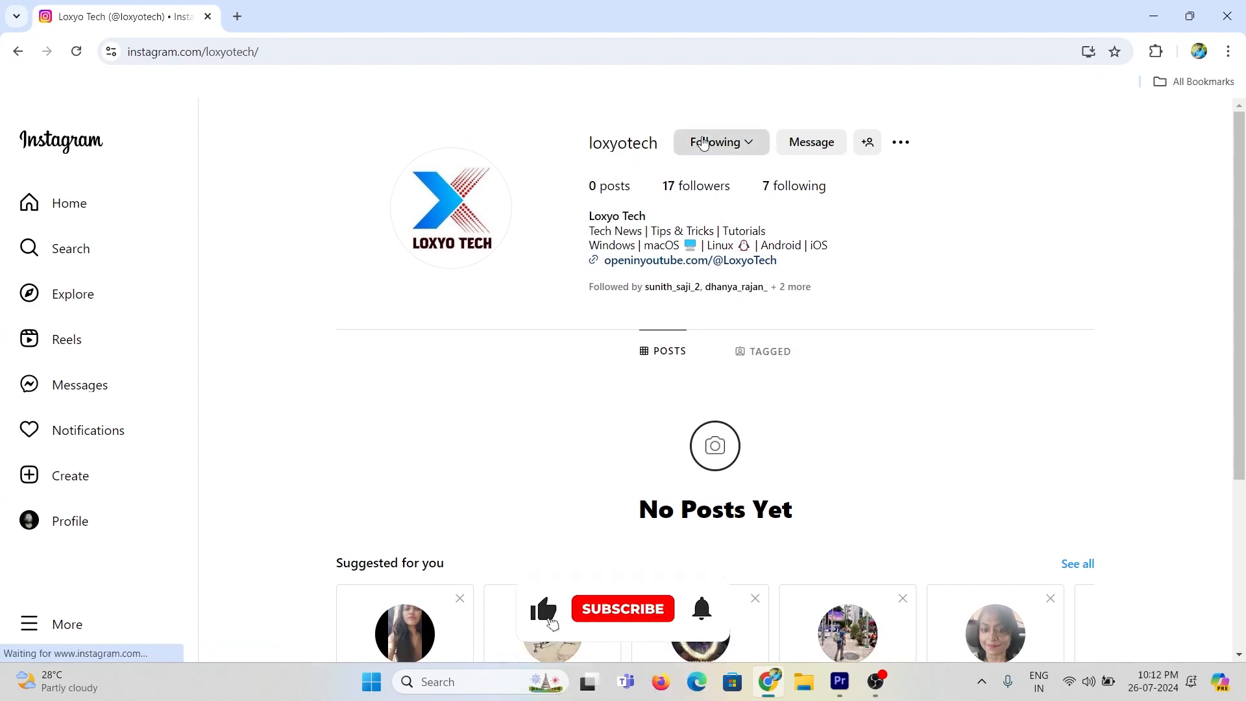
# Add loxyotech to close friends and favorites, then close the account options popup.
pyautogui.click(717, 142)
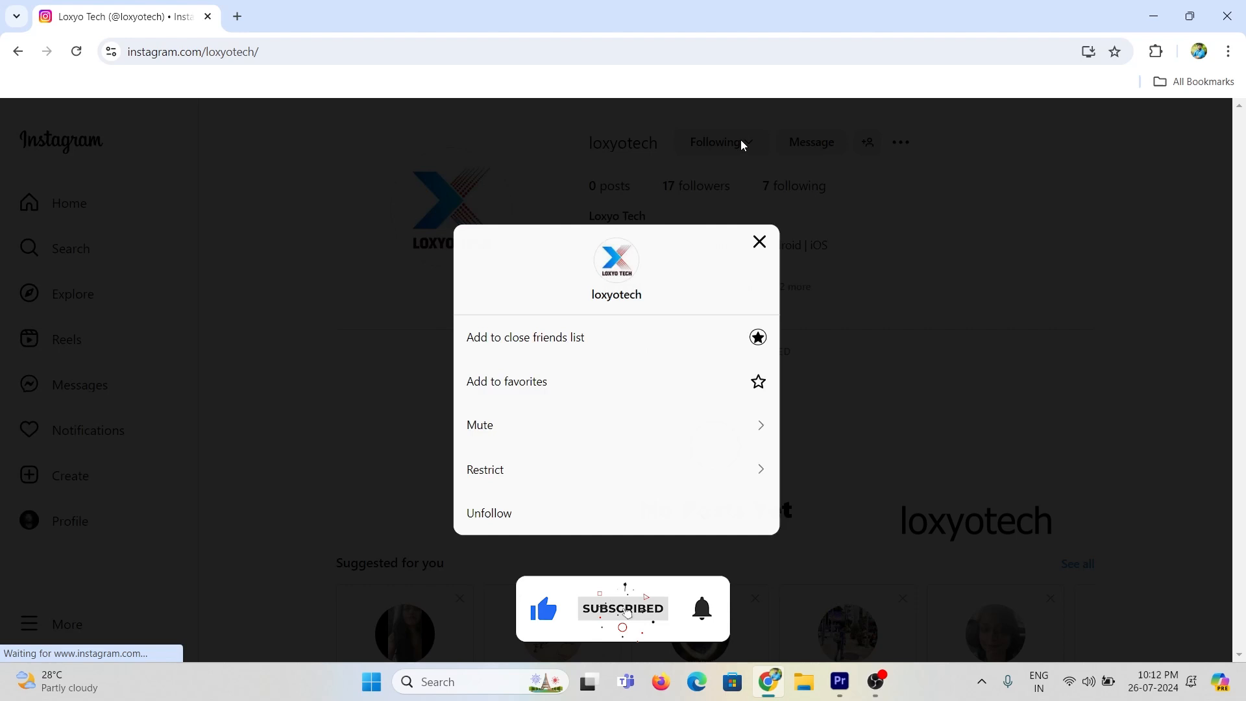
pyautogui.moveTo(541, 342)
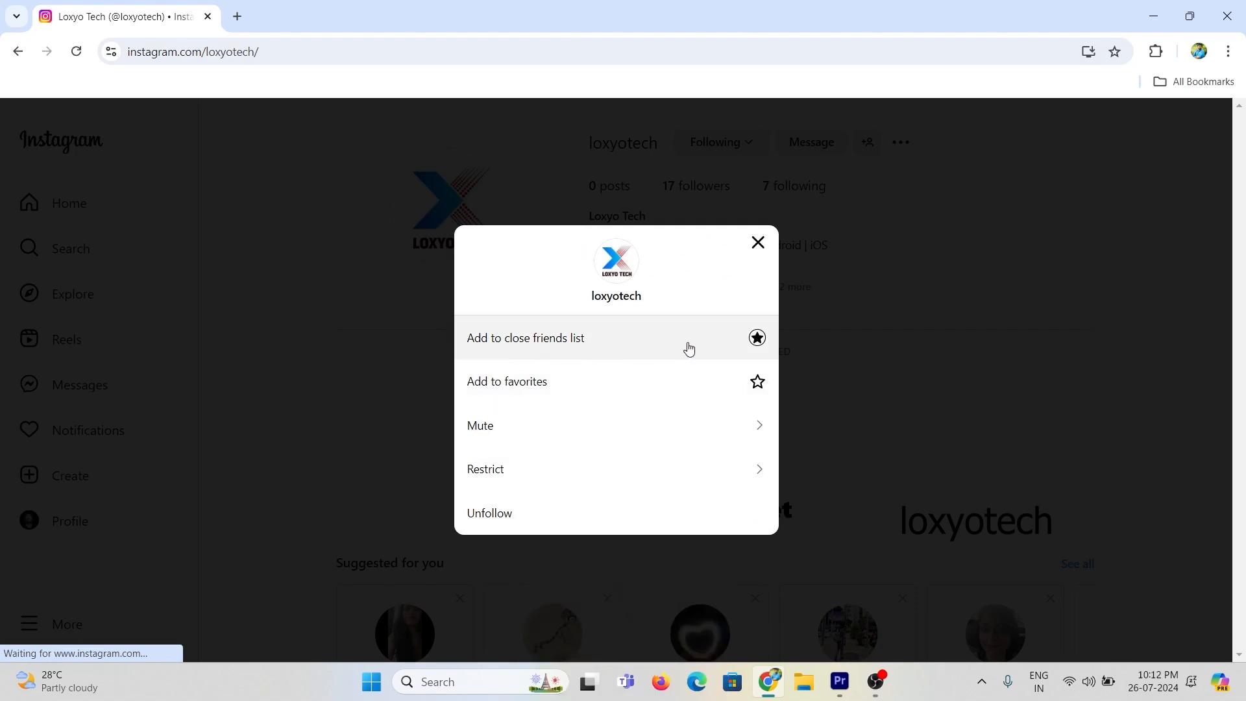
pyautogui.click(524, 337)
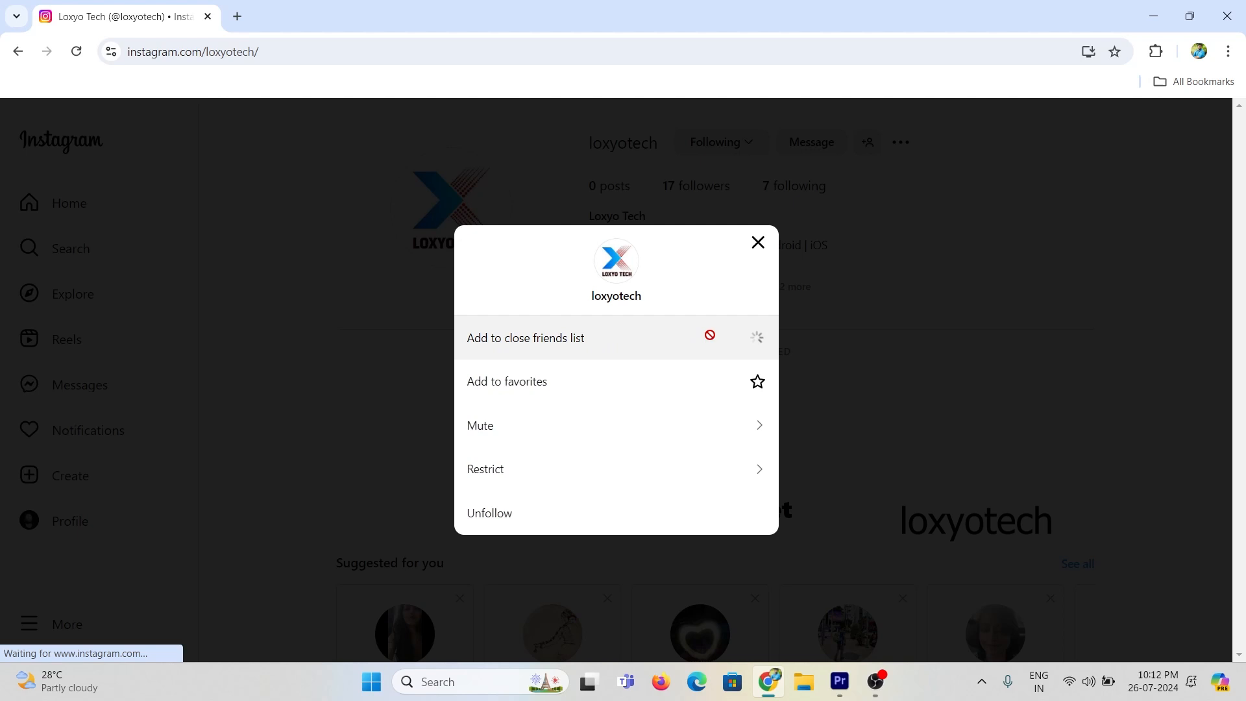
pyautogui.click(525, 337)
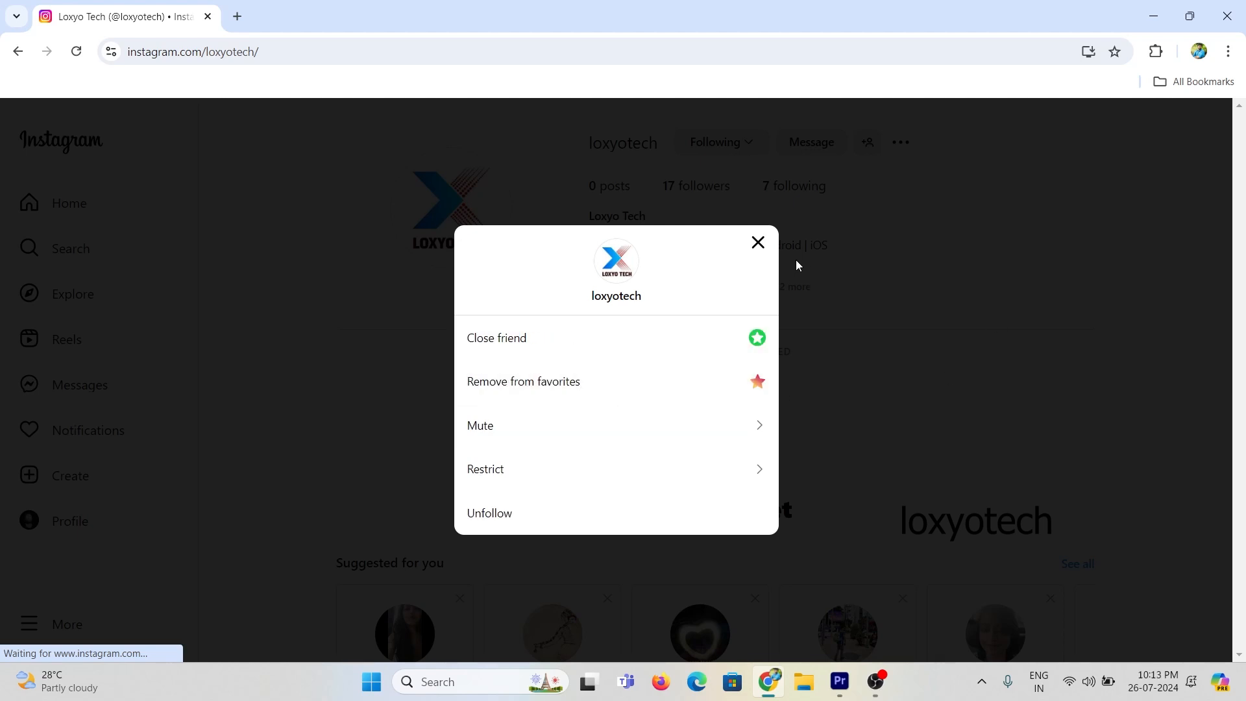
pyautogui.click(755, 242)
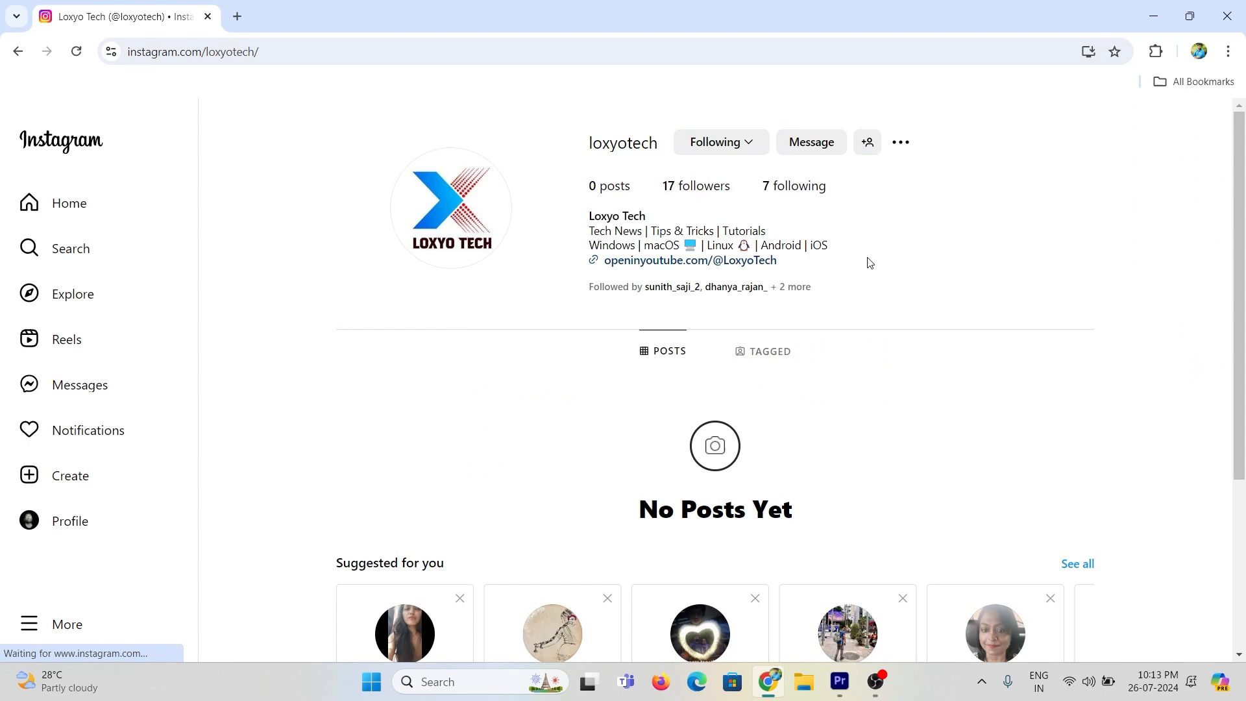